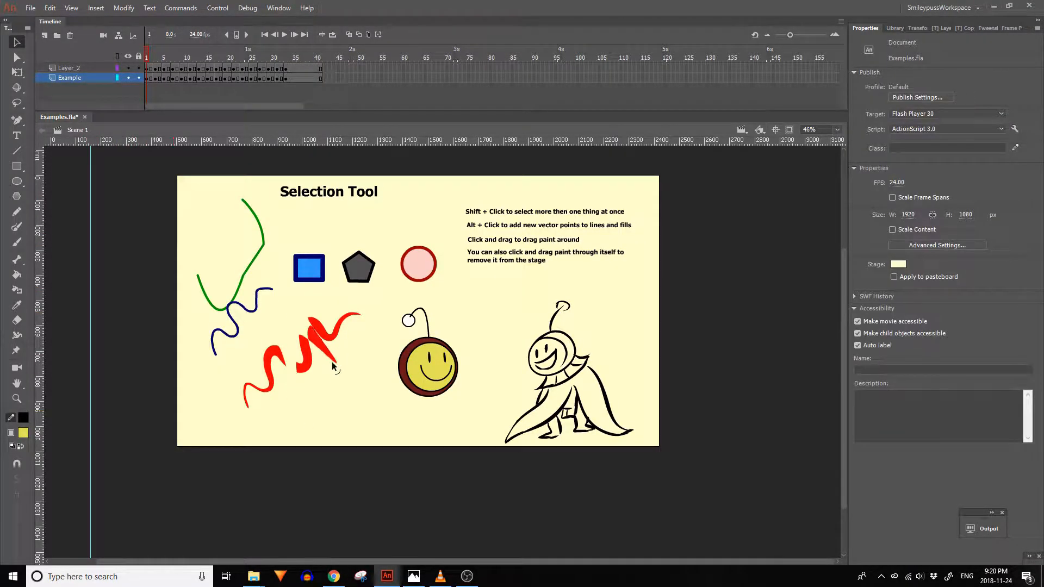
- Move to the Subselection Tool frame and pull an anchor point on the pink circle's outline
{"action": "left_click", "coordinate": [333, 340]}
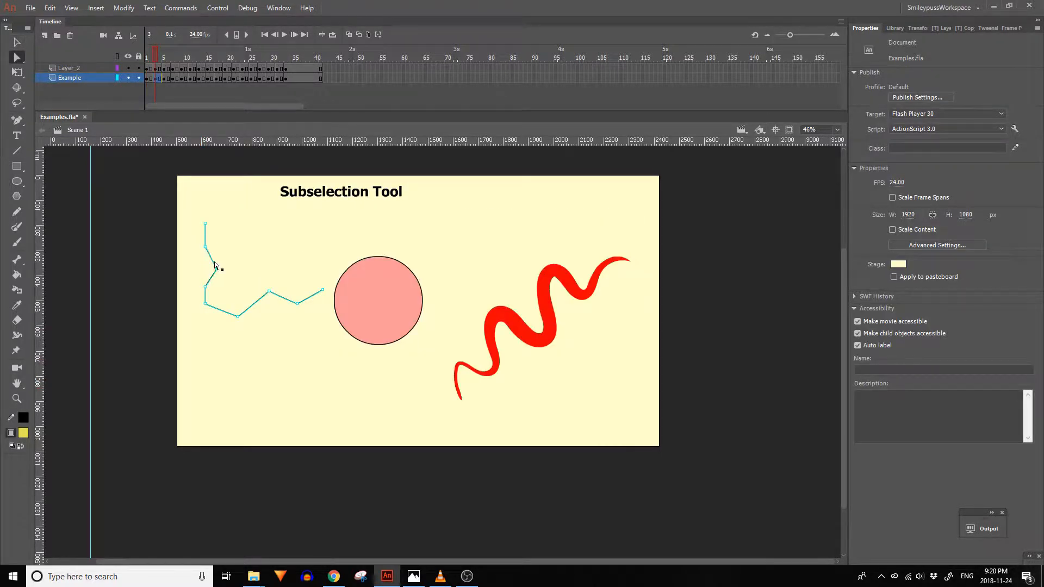
{"action": "mouse_move", "coordinate": [220, 272]}
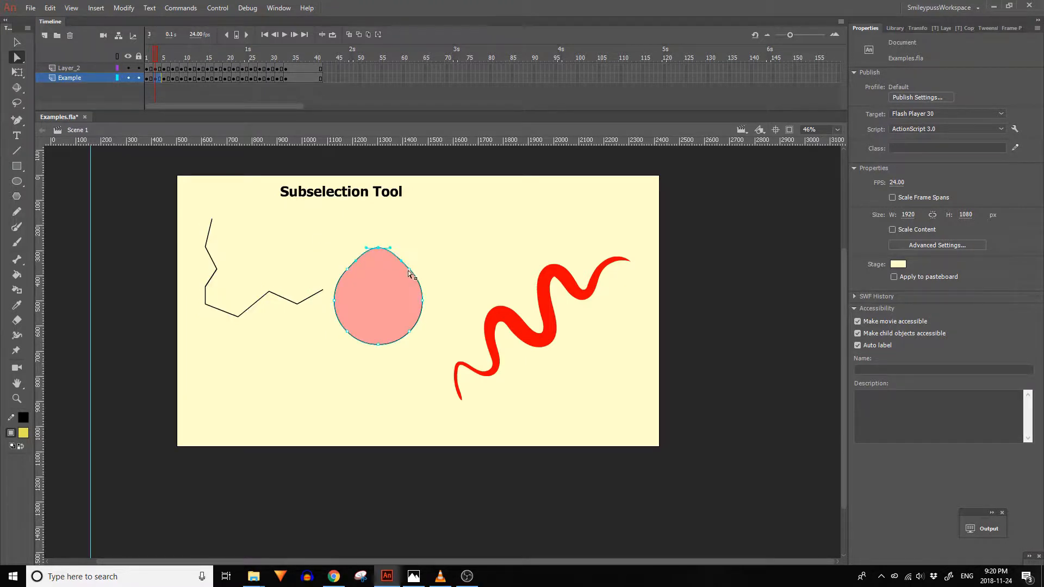
{"action": "left_click_drag", "start_coordinate": [407, 273], "coordinate": [428, 304]}
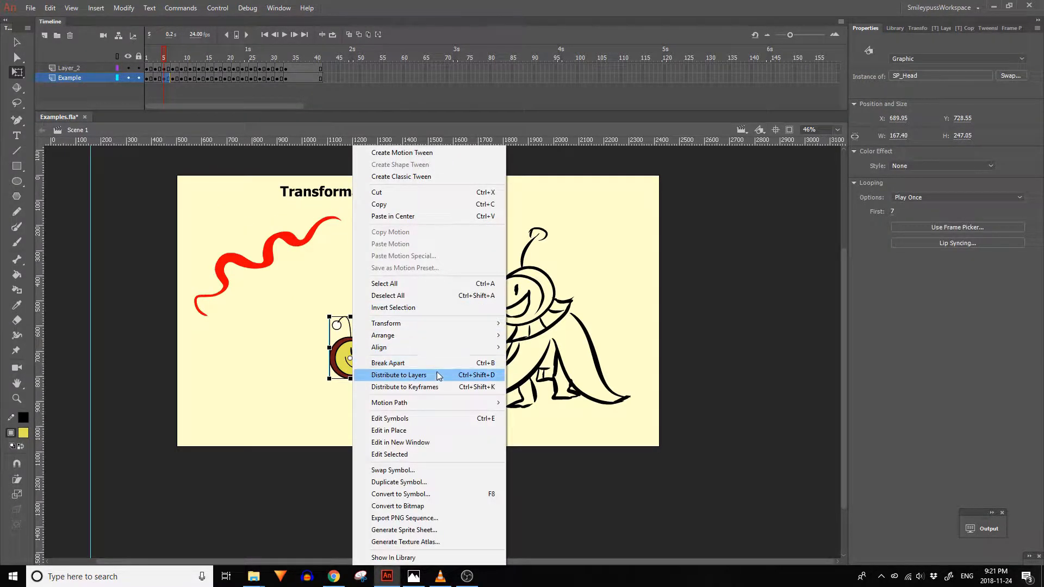
{"action": "mouse_move", "coordinate": [439, 399]}
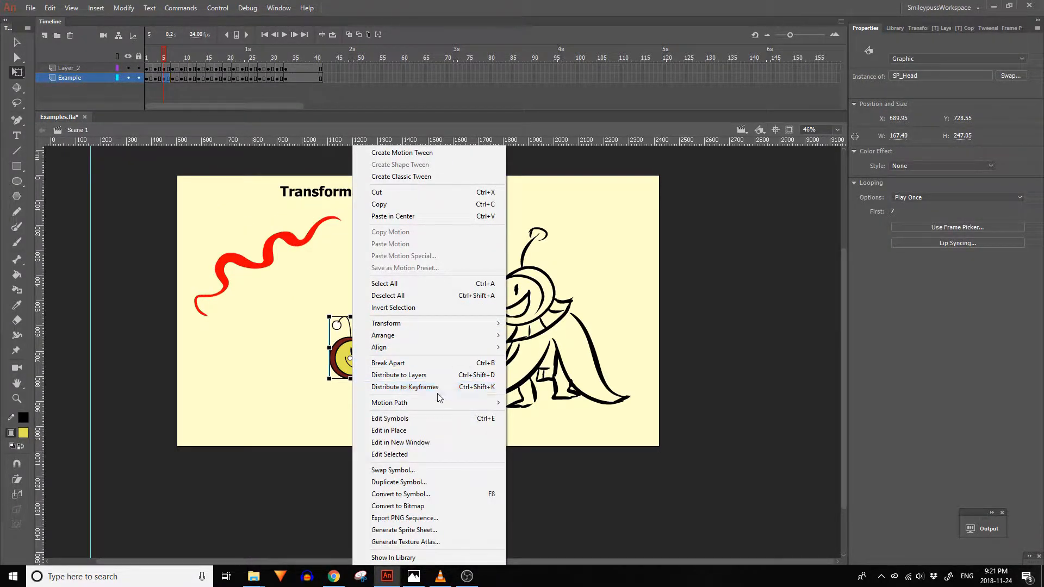
{"action": "mouse_move", "coordinate": [417, 482]}
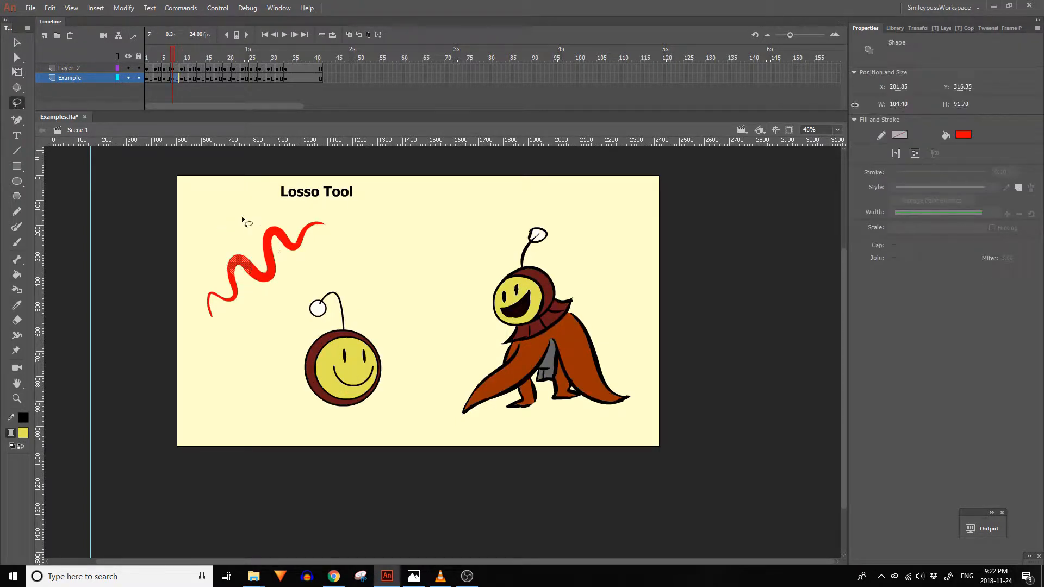
- Trace a Polygon Tool selection around the caped character, then pick a color patch with the Magic Wand
{"action": "left_click", "coordinate": [17, 102]}
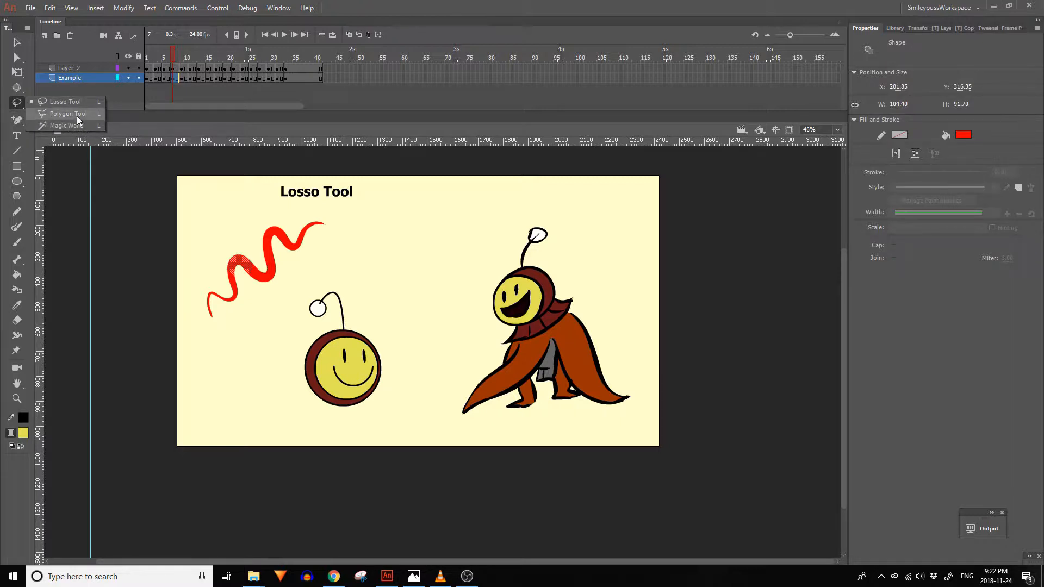
{"action": "left_click", "coordinate": [67, 113]}
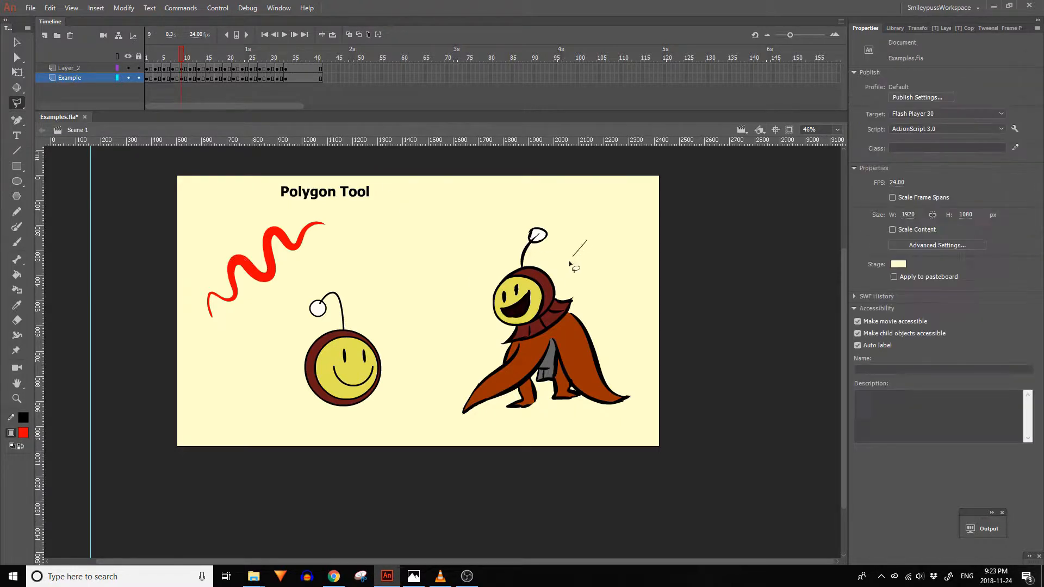
{"action": "left_click_drag", "start_coordinate": [574, 252], "coordinate": [494, 356]}
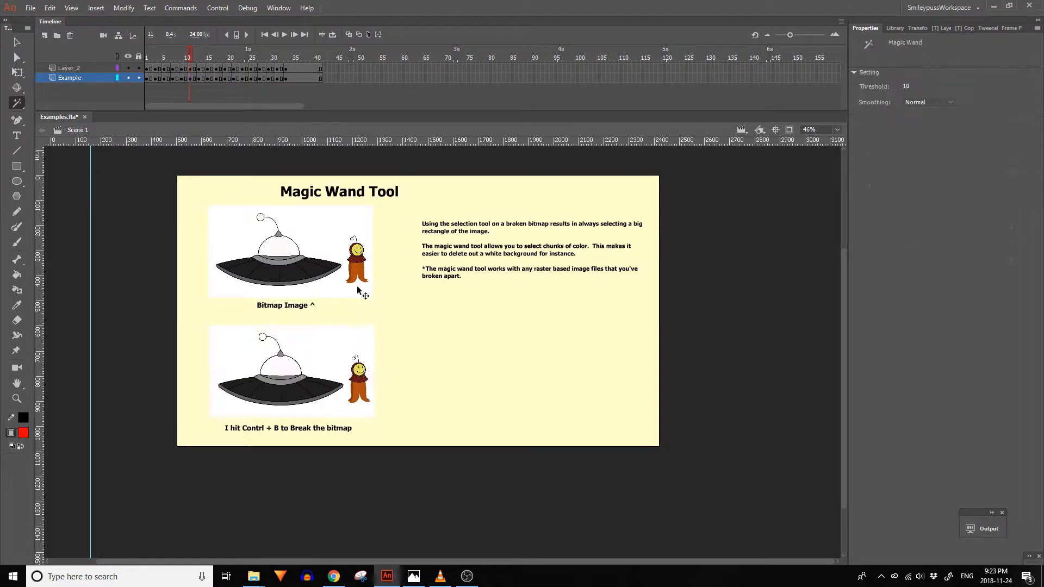
{"action": "left_click", "coordinate": [279, 369]}
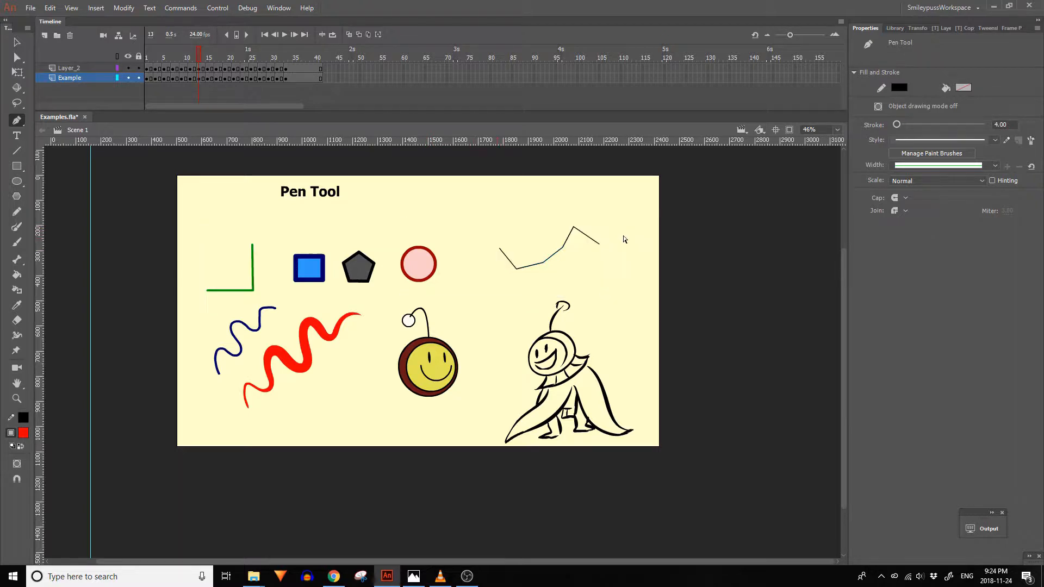
- Switch from the Pen Tool to the Delete Anchor Point Tool, then move on to the Line Tool frame
{"action": "left_click", "coordinate": [16, 120]}
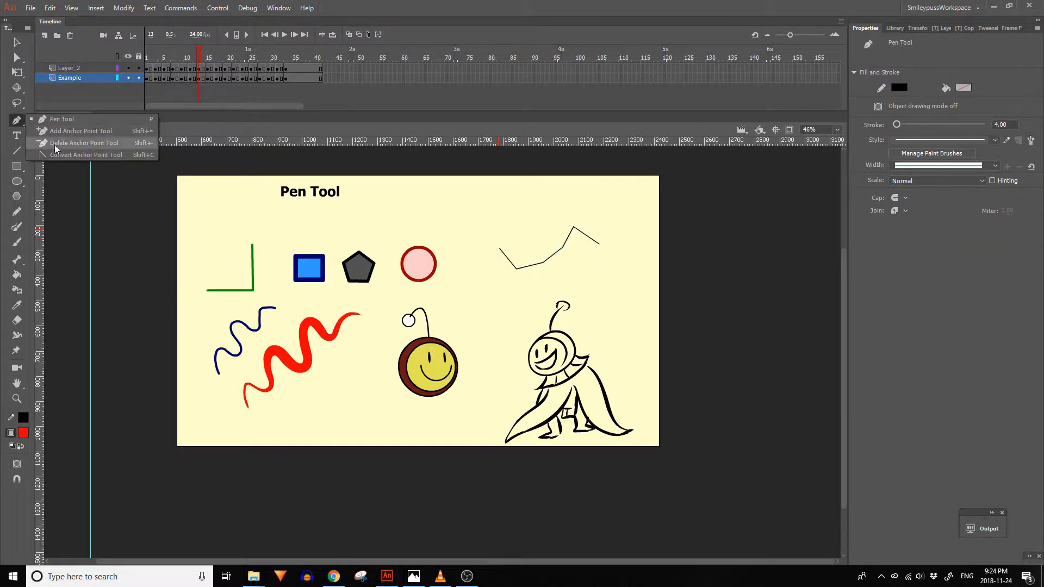
{"action": "left_click", "coordinate": [307, 336]}
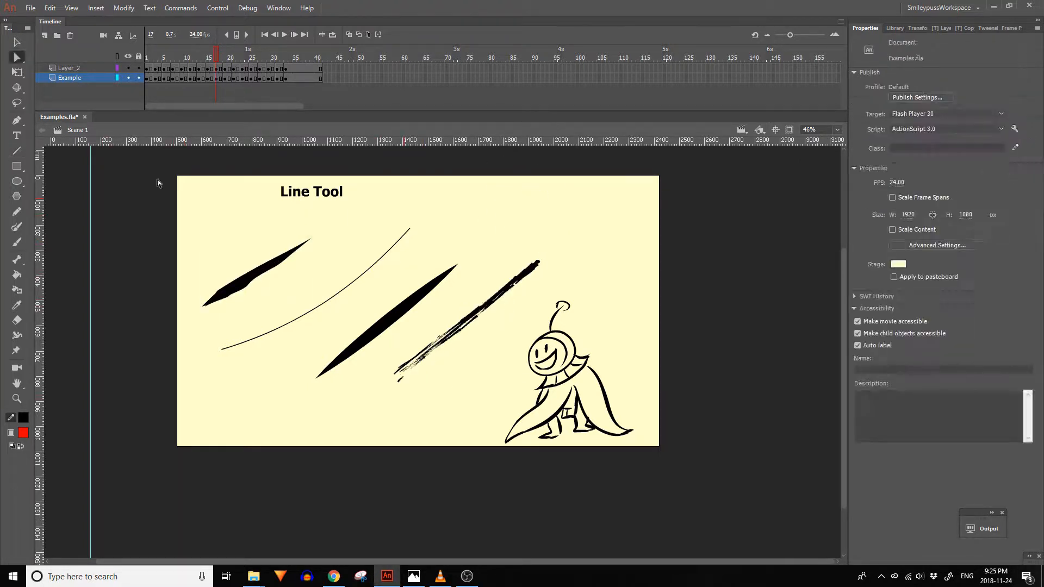
{"action": "left_click", "coordinate": [16, 185]}
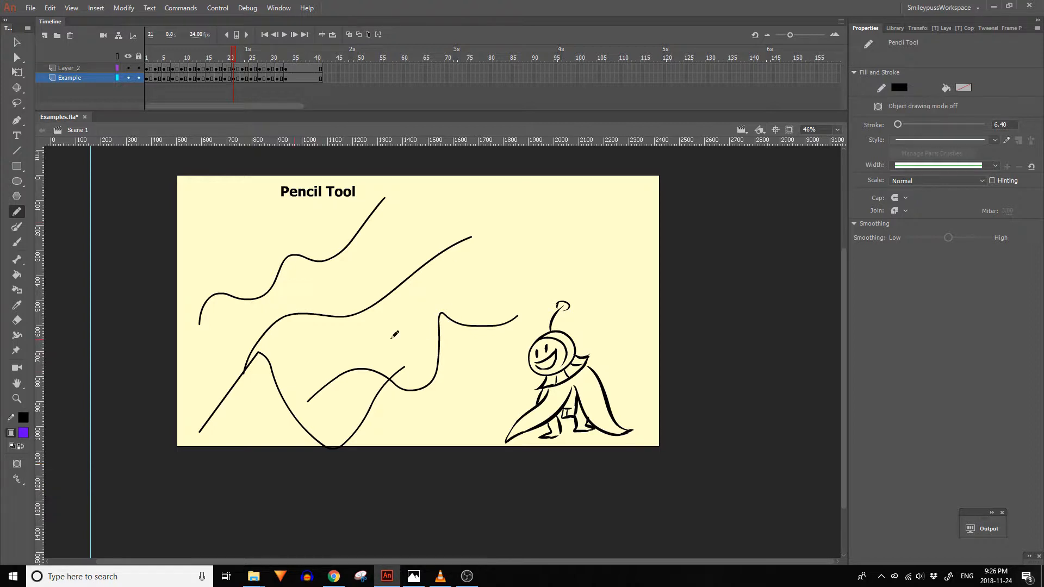
- Draw a freehand looping pencil line and raise Pencil smoothing to High
{"action": "left_click_drag", "start_coordinate": [406, 326], "coordinate": [622, 214]}
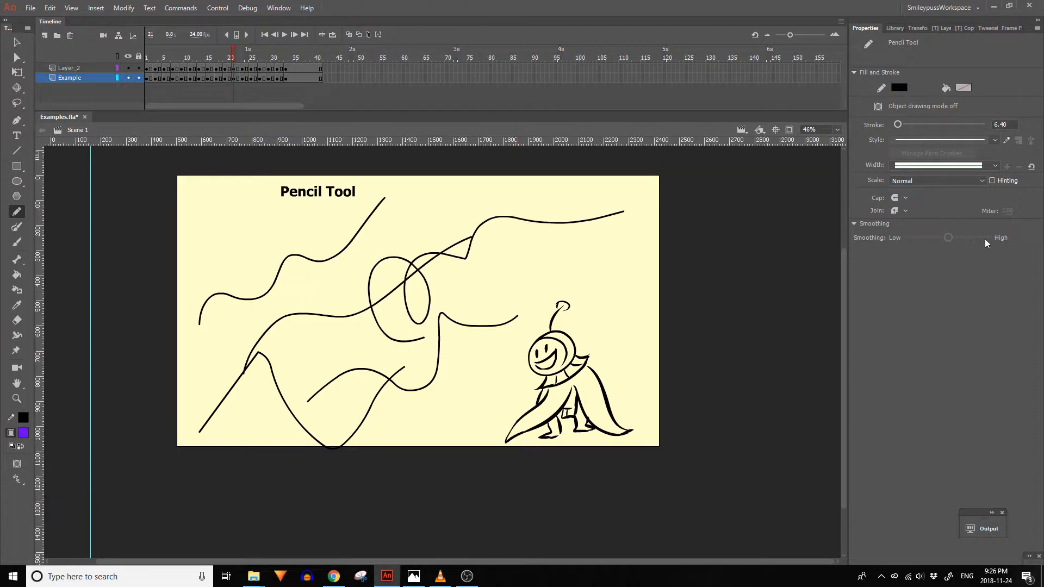
{"action": "left_click", "coordinate": [17, 227]}
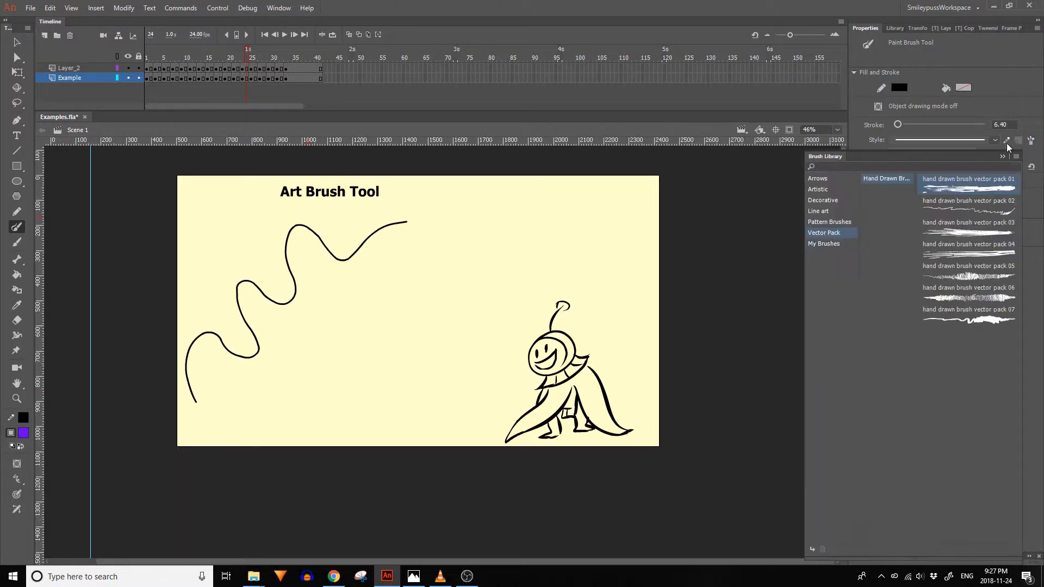
- Choose a tapered art brush and paint two tapered strokes near the caped character
{"action": "left_click", "coordinate": [818, 189]}
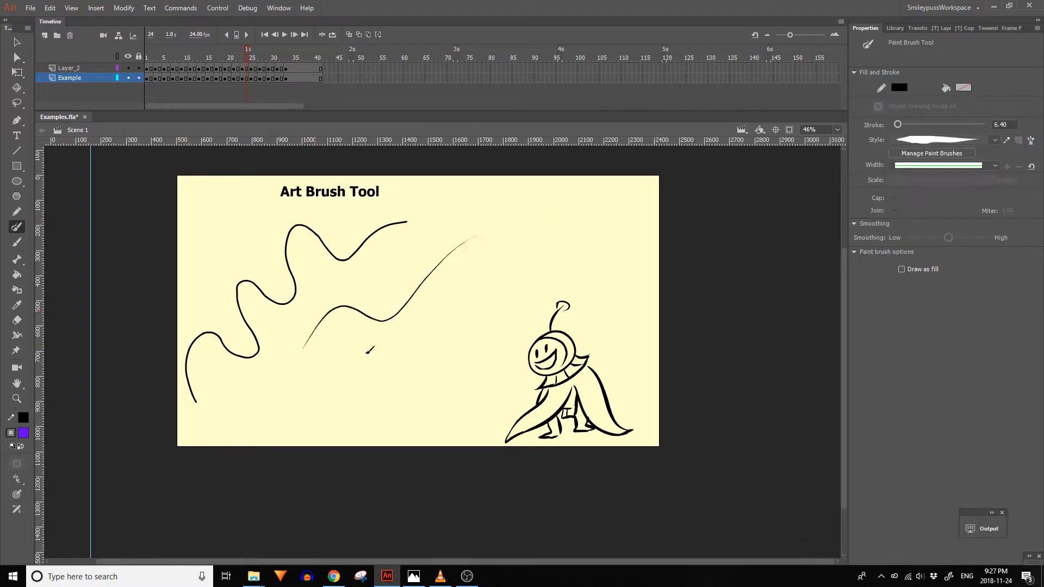
{"action": "left_click_drag", "start_coordinate": [306, 399], "coordinate": [580, 247]}
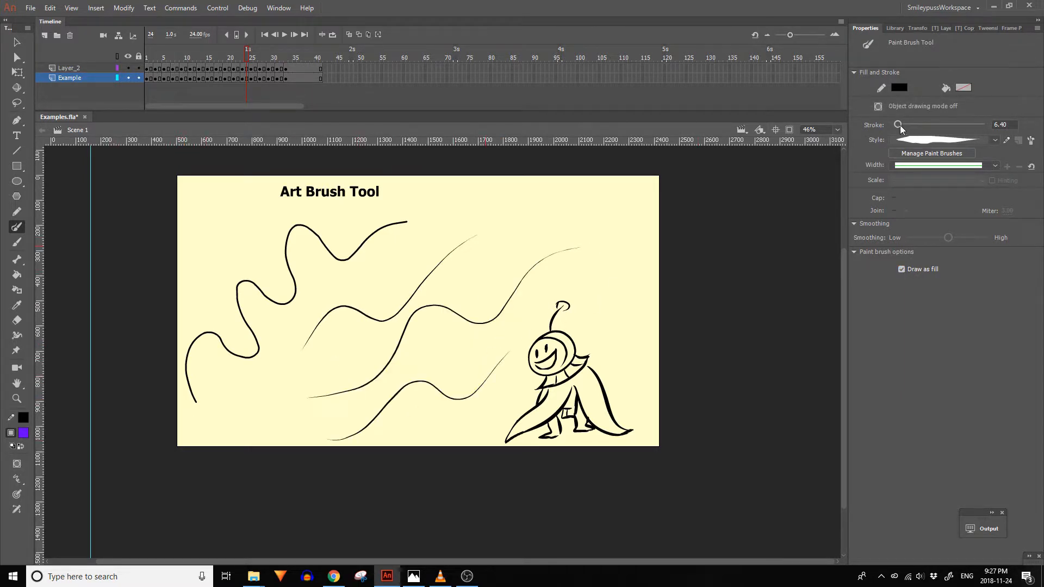
{"action": "left_click_drag", "start_coordinate": [410, 363], "coordinate": [559, 306]}
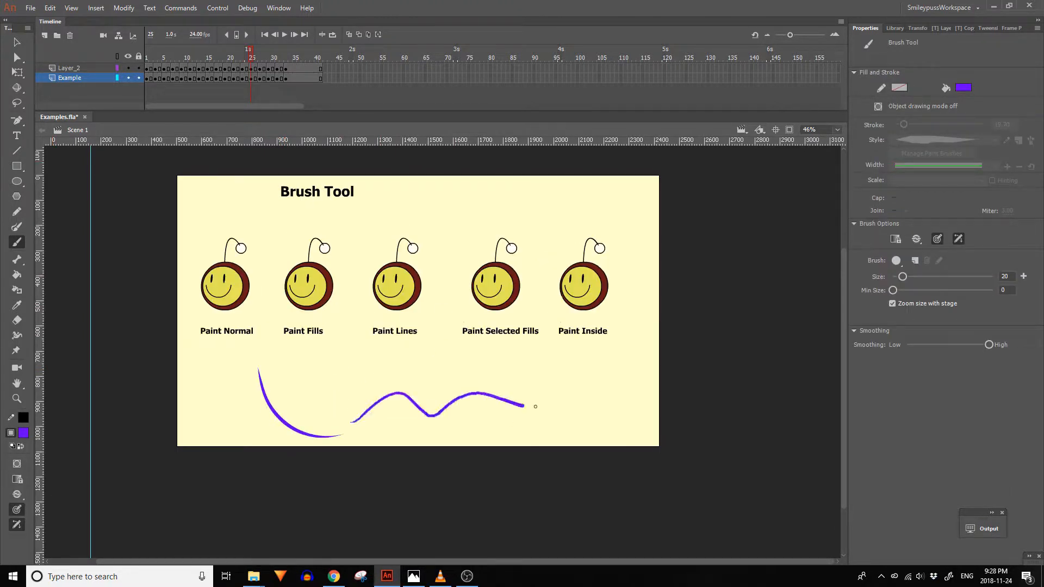
- Paint blue over the Paint Fills and Paint Lines smileys, switching Brush Mode between them
{"action": "left_click_drag", "start_coordinate": [519, 406], "coordinate": [613, 402]}
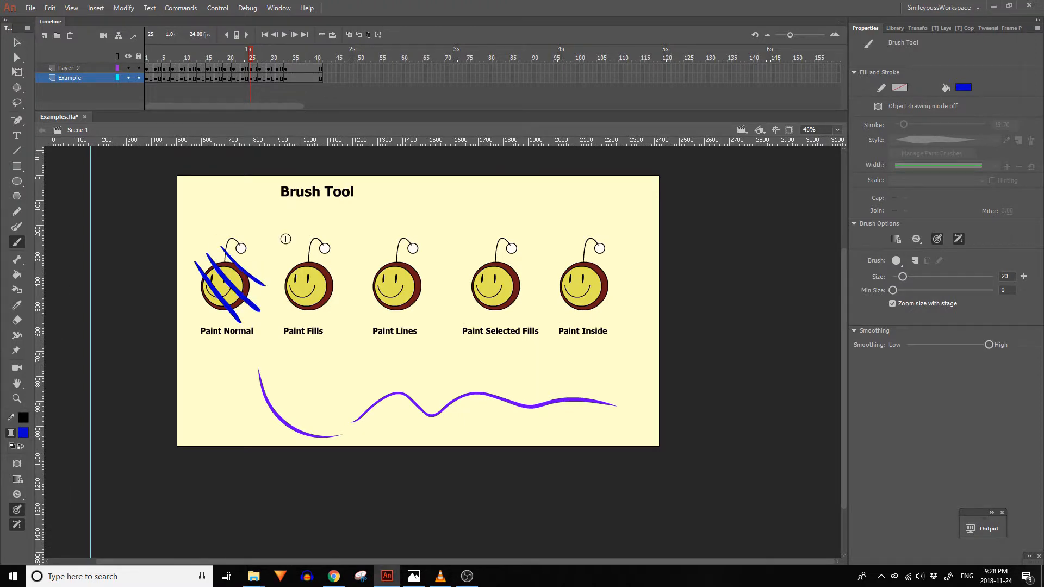
{"action": "left_click_drag", "start_coordinate": [286, 247], "coordinate": [326, 313]}
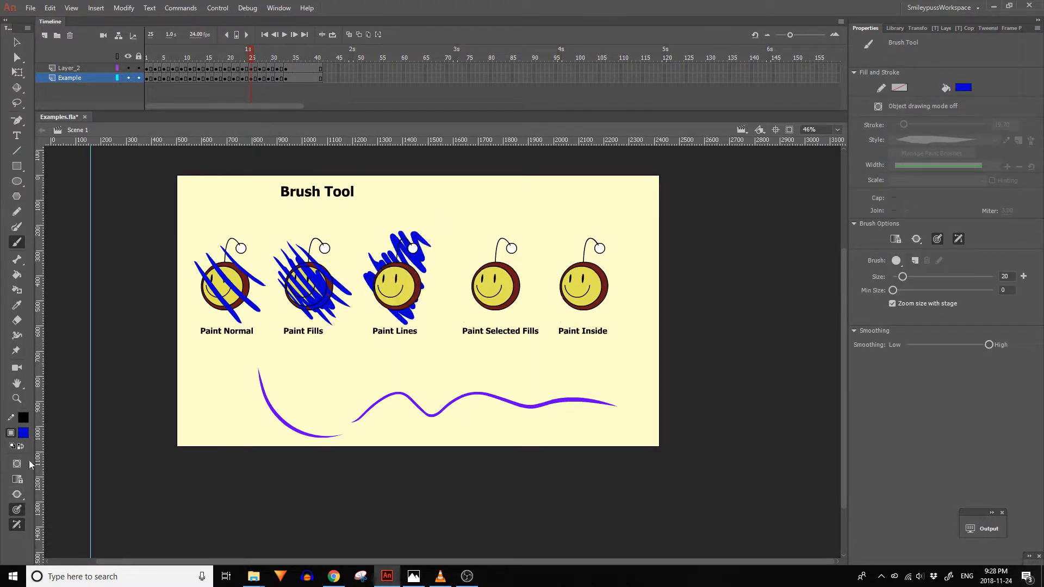
{"action": "left_click", "coordinate": [496, 286]}
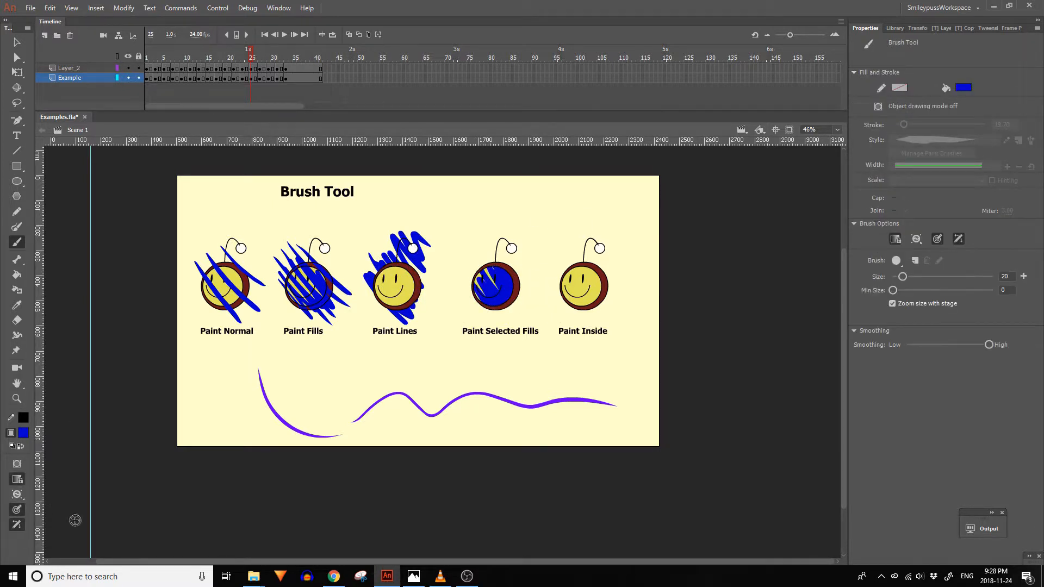
{"action": "left_click_drag", "start_coordinate": [569, 279], "coordinate": [619, 313]}
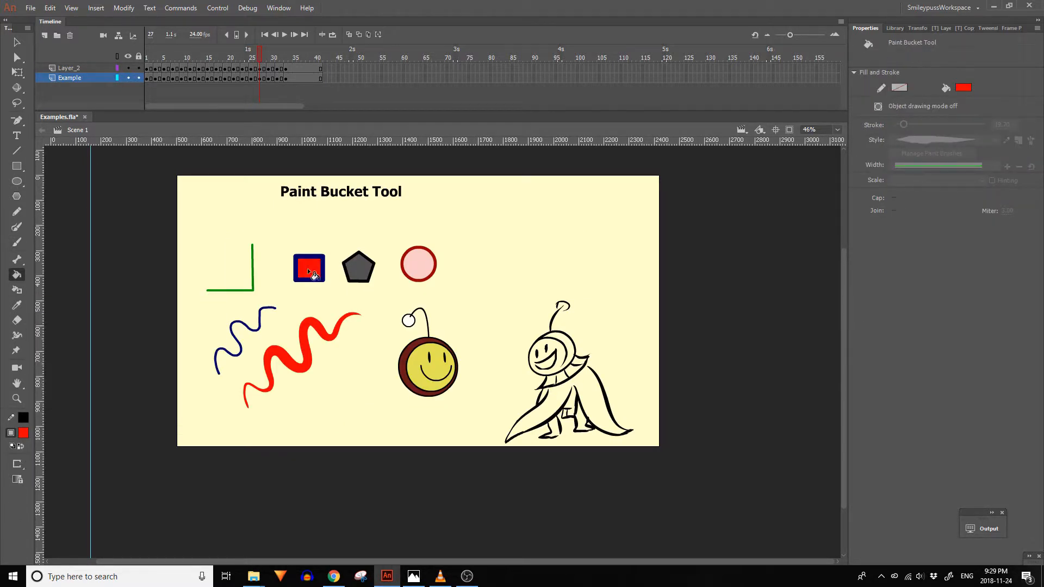
- Fill the pentagon and circle red with the Paint Bucket
{"action": "left_click", "coordinate": [417, 264]}
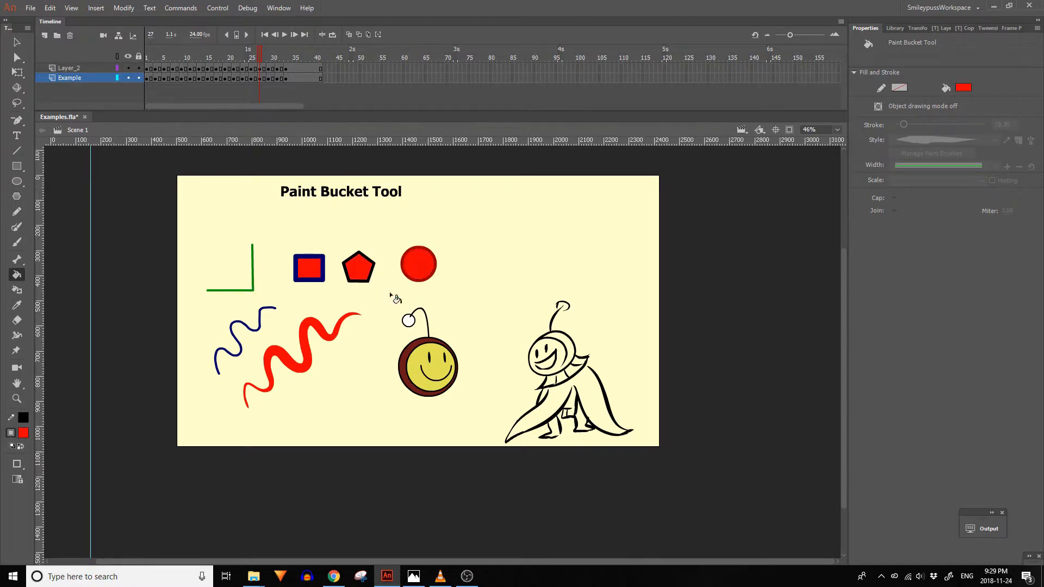
{"action": "left_click", "coordinate": [556, 363]}
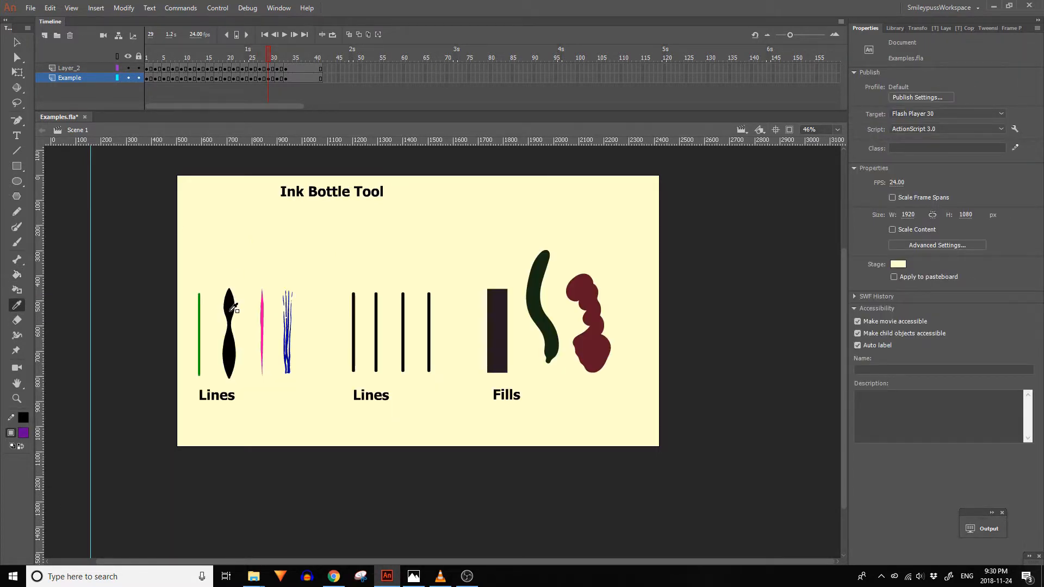
- Apply the variable-width black and thin pink stroke styles to the first two plain lines with the Ink Bottle
{"action": "left_click", "coordinate": [16, 274]}
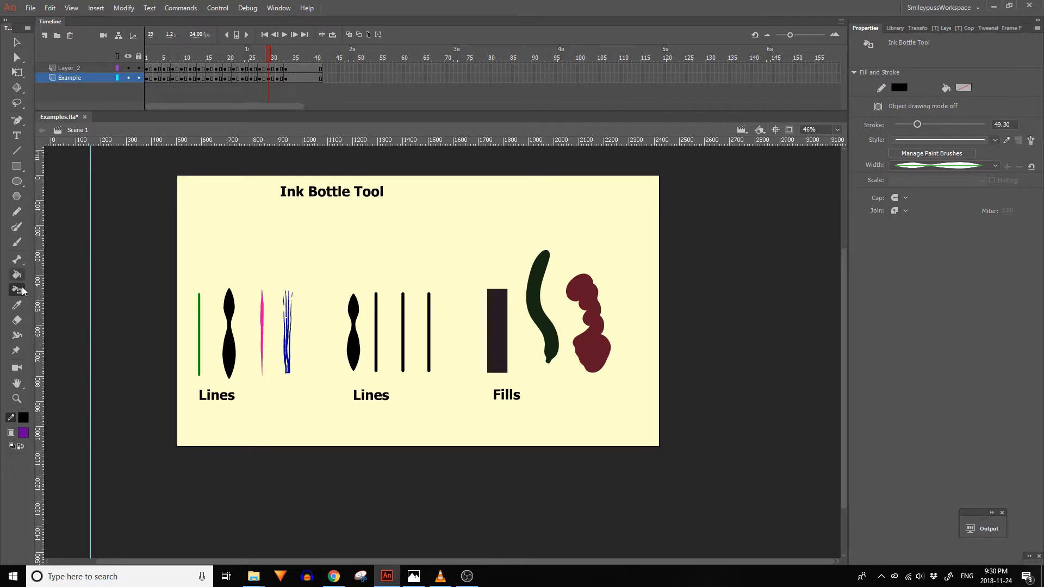
{"action": "left_click", "coordinate": [376, 326]}
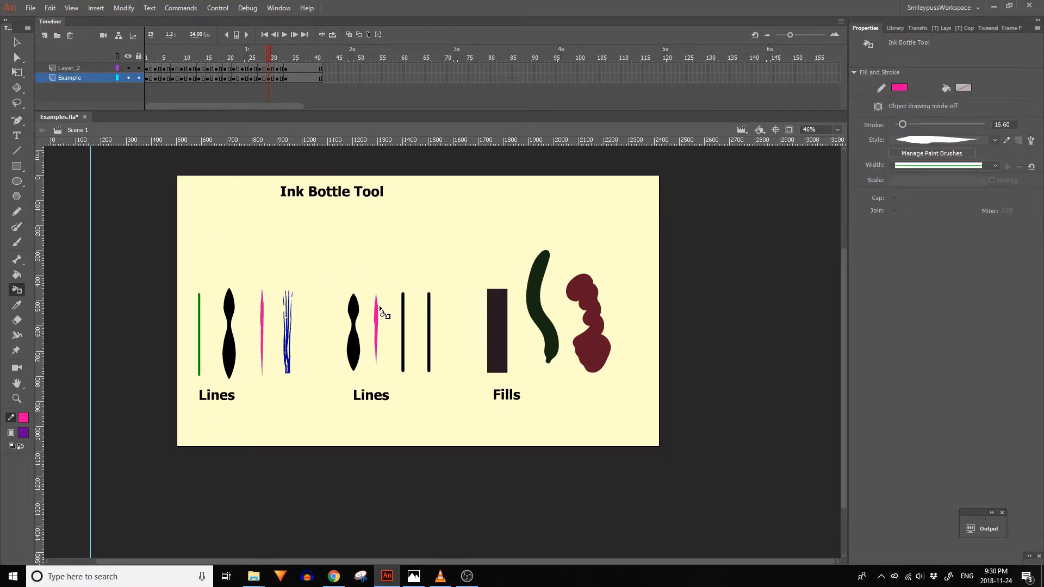
{"action": "left_click", "coordinate": [497, 331]}
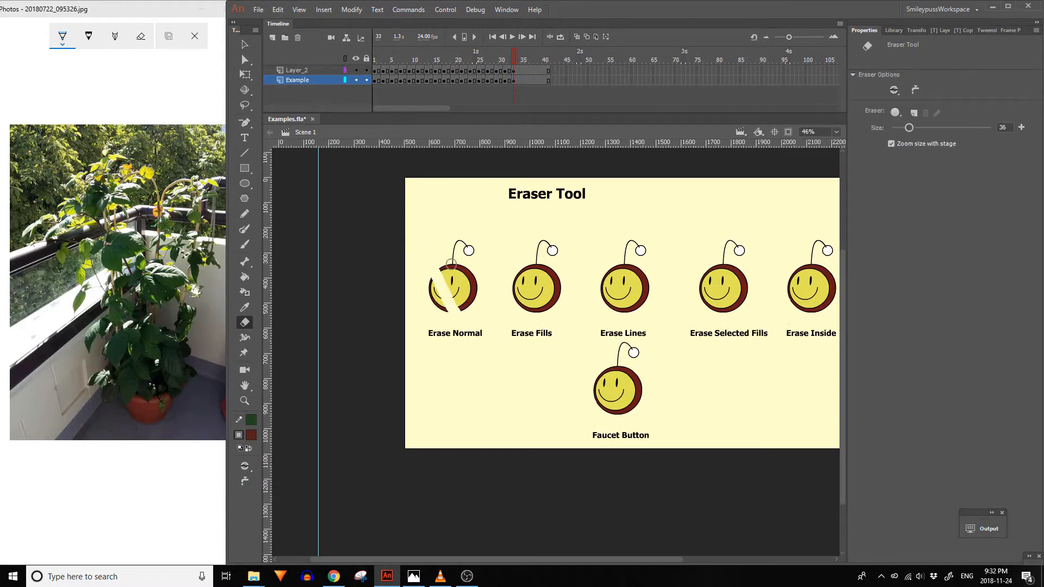
- Switch the eraser to Erase Fills and erase stripes through the second smiley's face
{"action": "left_click", "coordinate": [536, 288]}
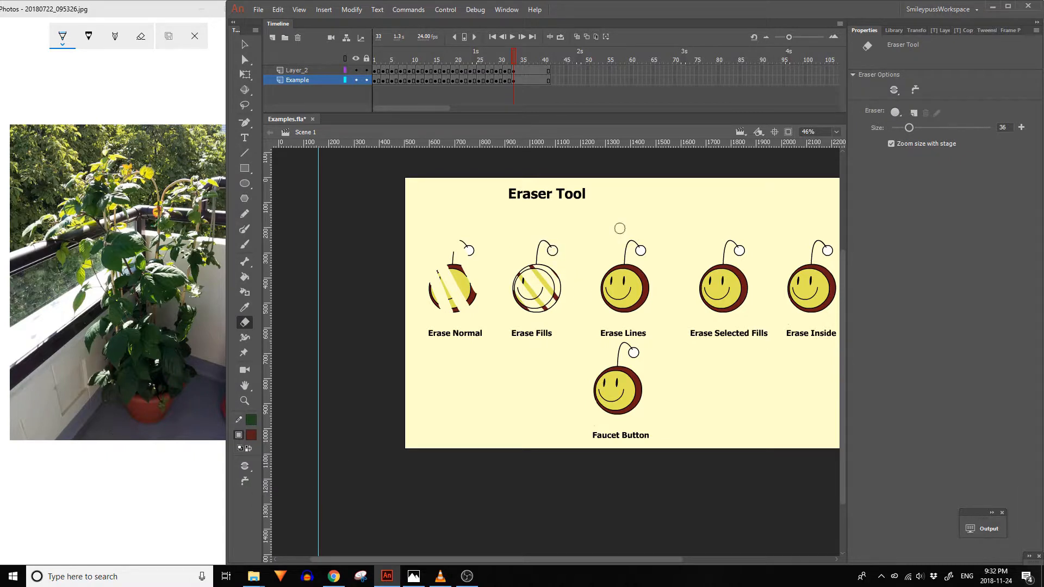
{"action": "left_click", "coordinate": [723, 288]}
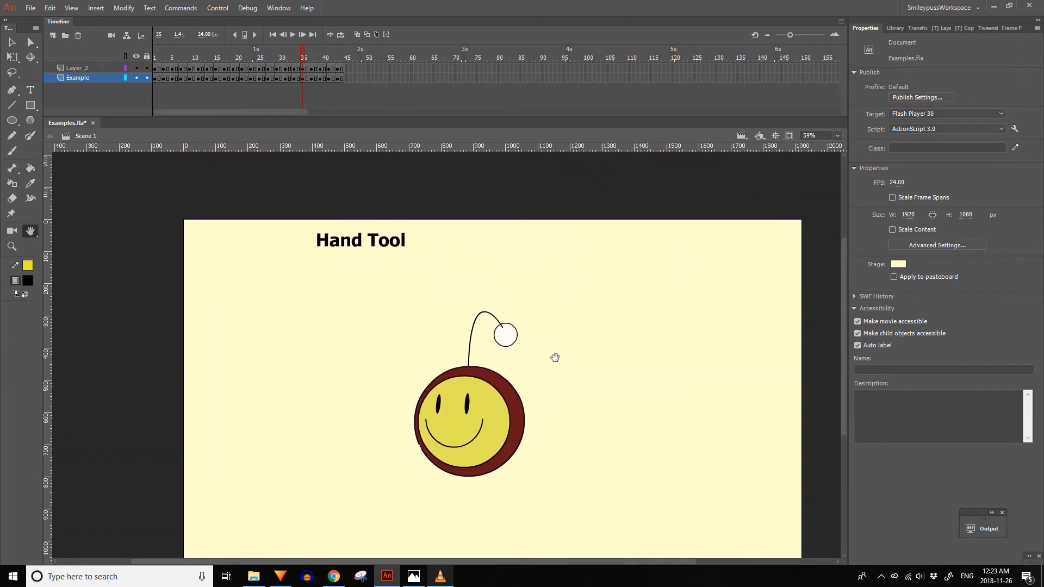
- Choose the Rotation Tool from the Hand flyout and rotate the stage view
{"action": "left_click", "coordinate": [31, 231]}
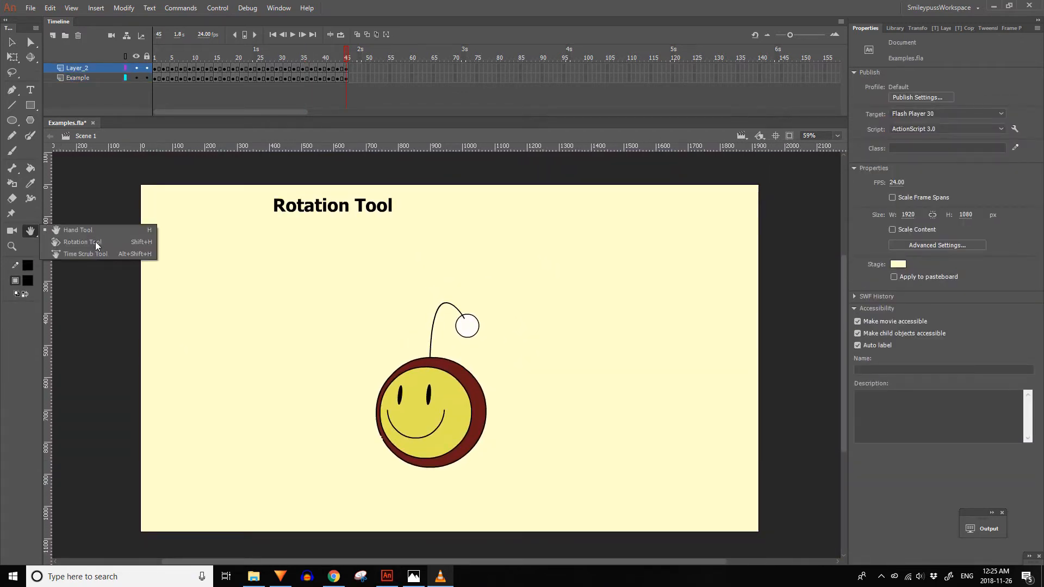
{"action": "left_click", "coordinate": [83, 241]}
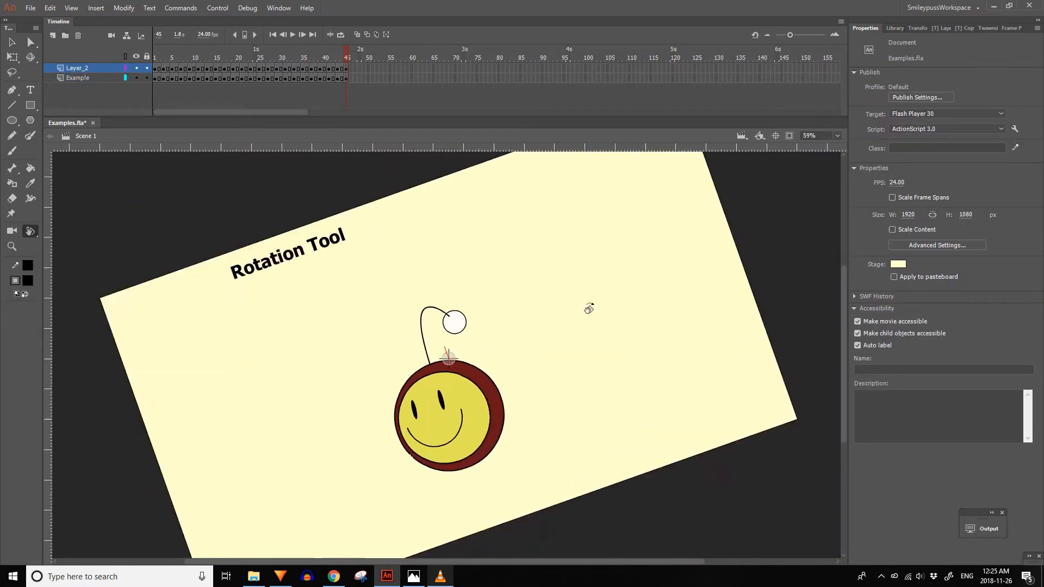
{"action": "left_click", "coordinate": [71, 8]}
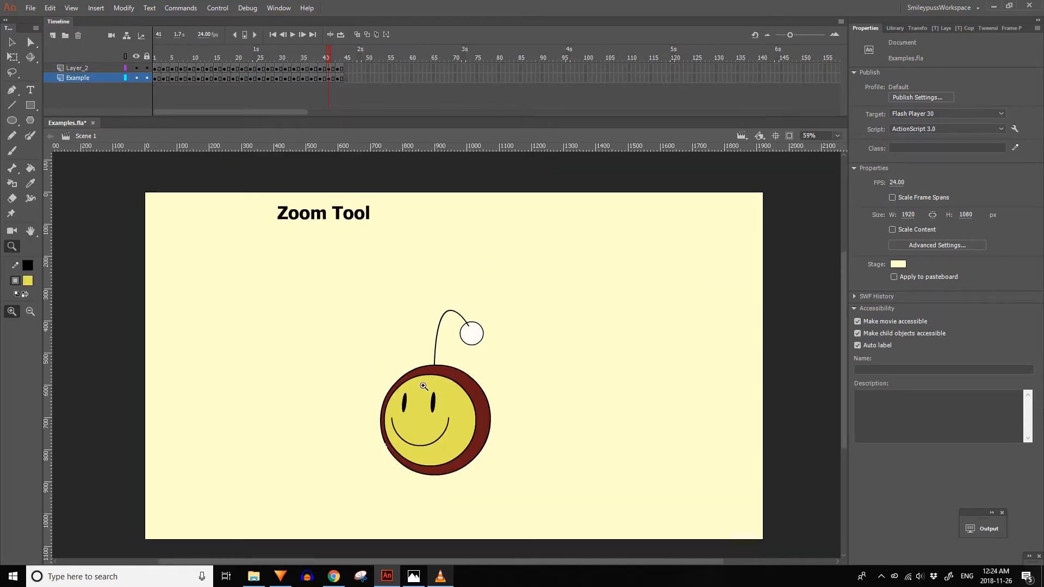
- Set the fill colour to dark red and brush three strokes right of the green lines
{"action": "left_click", "coordinate": [423, 386]}
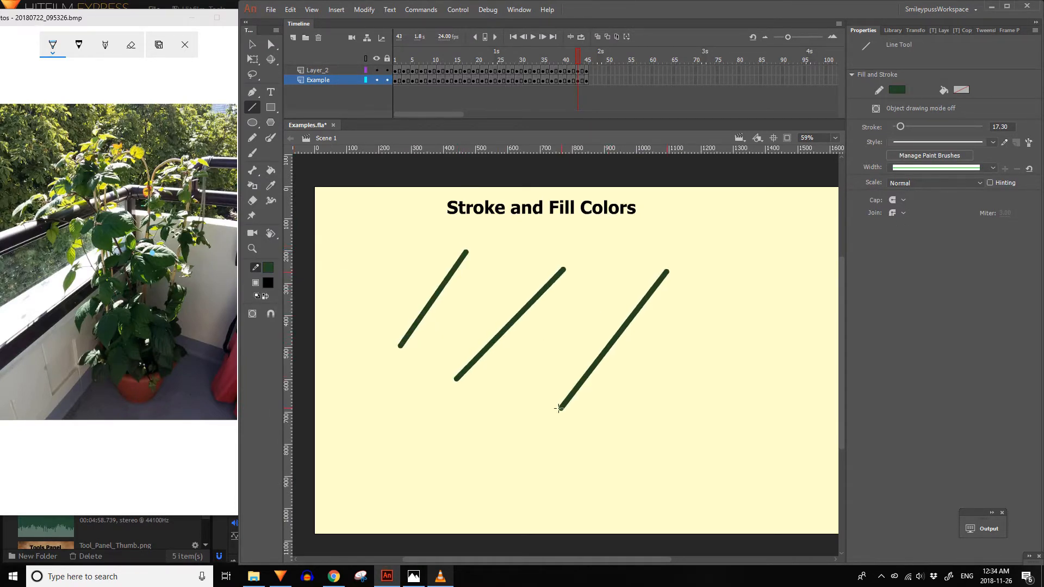
{"action": "left_click", "coordinate": [268, 267]}
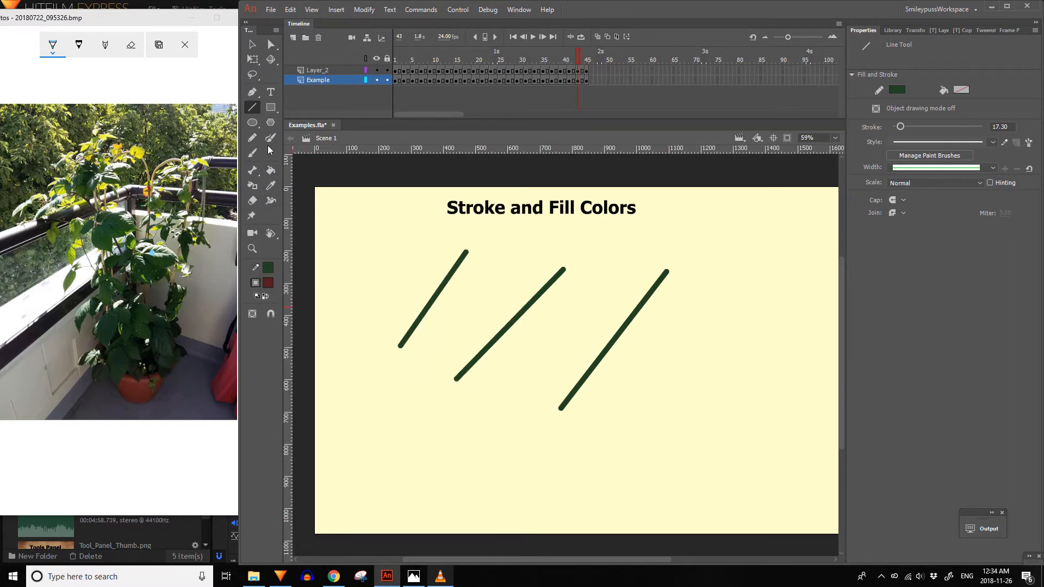
{"action": "left_click_drag", "start_coordinate": [700, 292], "coordinate": [647, 426]}
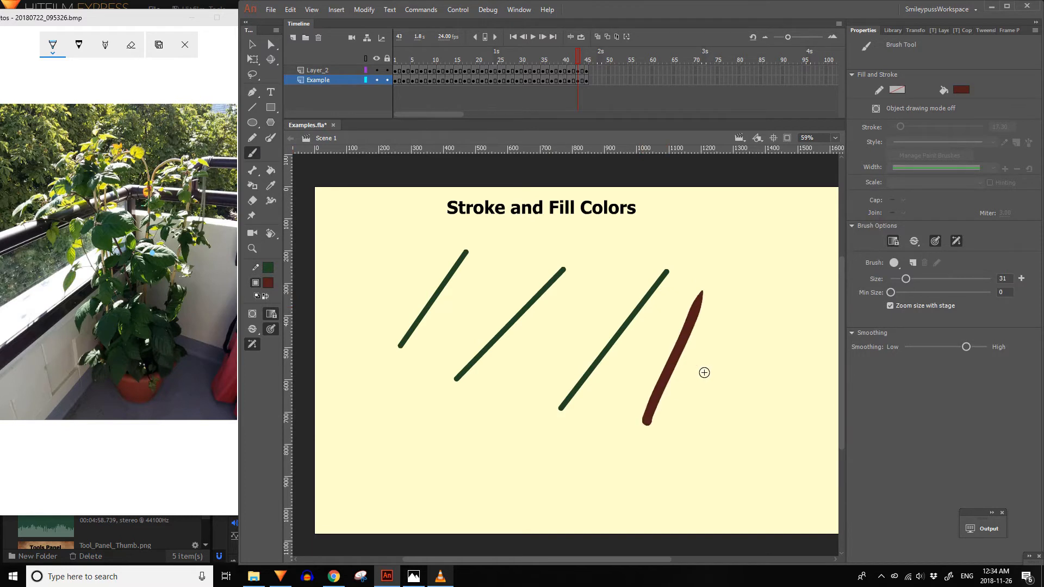
{"action": "left_click_drag", "start_coordinate": [728, 339], "coordinate": [716, 467]}
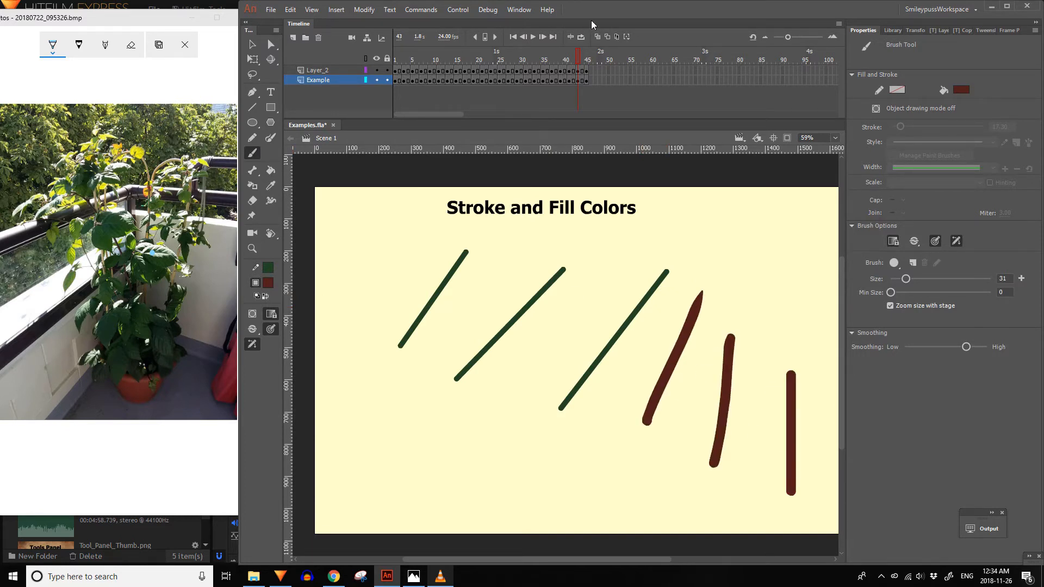